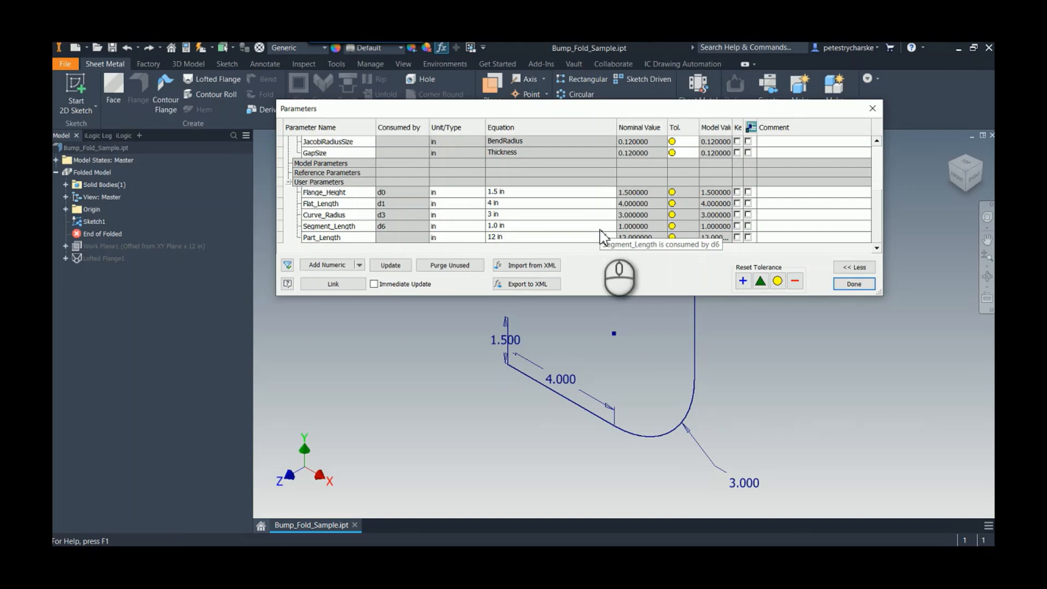
mouse_move(584, 317)
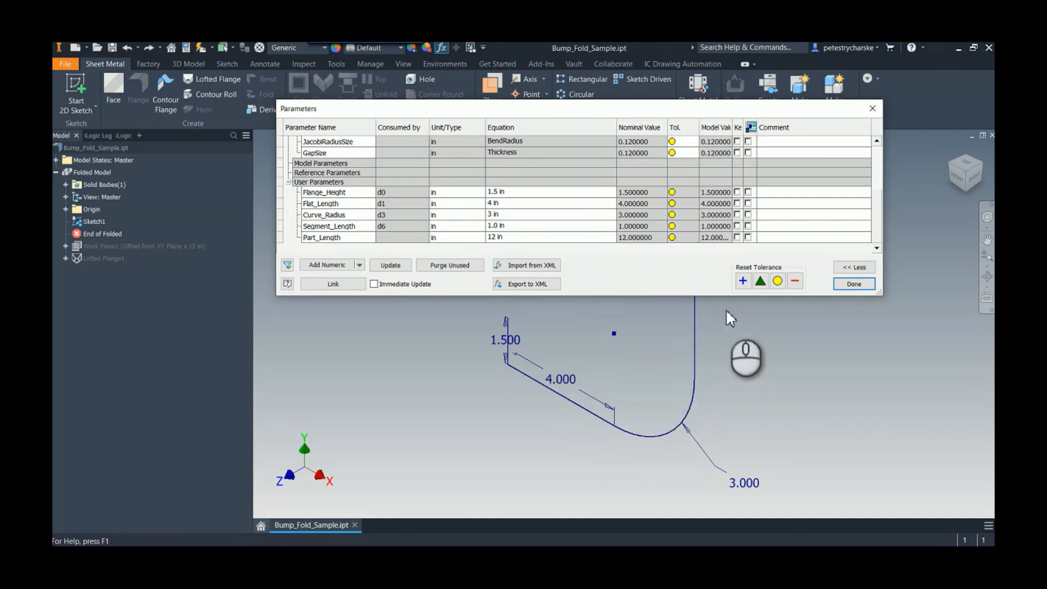
Step: Add a work plane offset from the origin XY plane by Part_Length
click(852, 284)
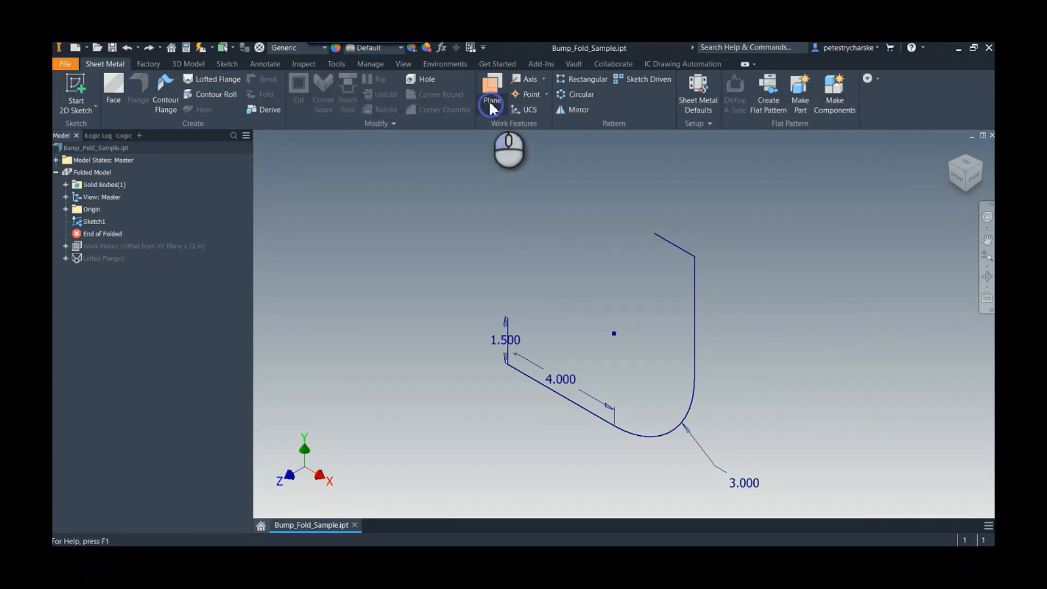
click(491, 87)
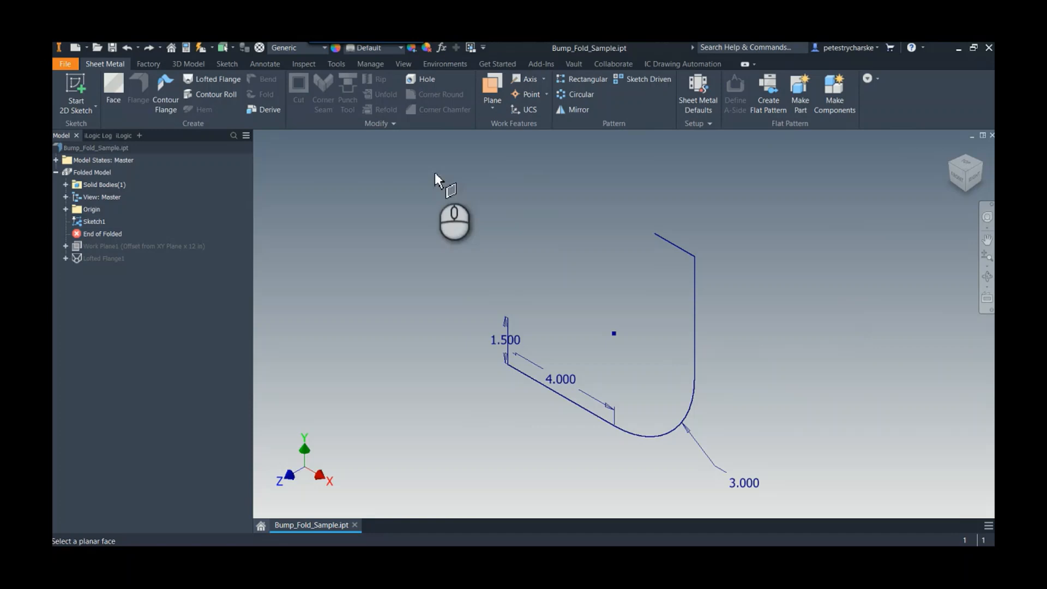
click(64, 209)
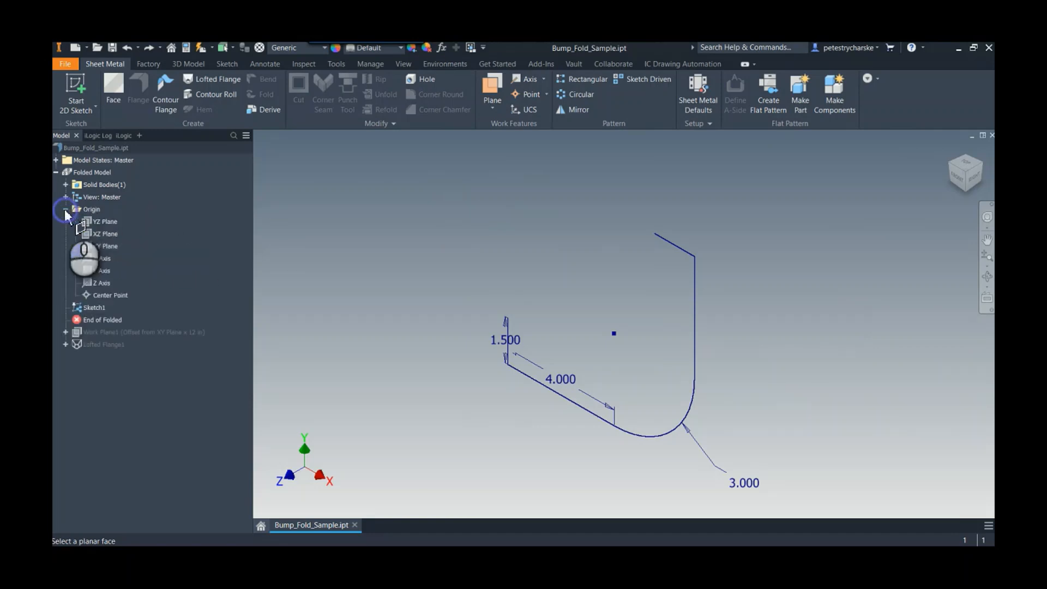
click(107, 245)
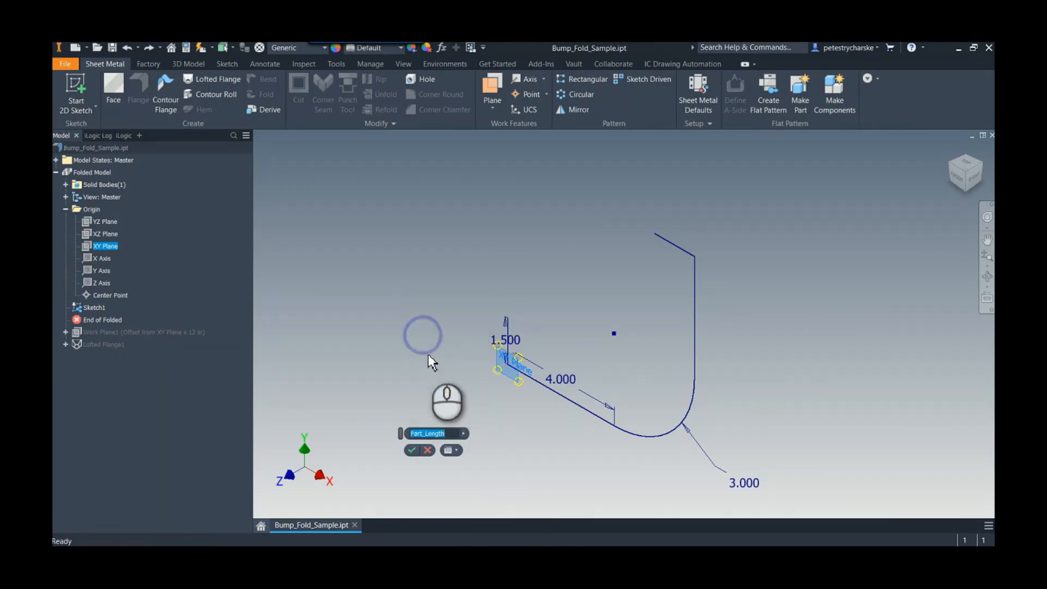
click(412, 449)
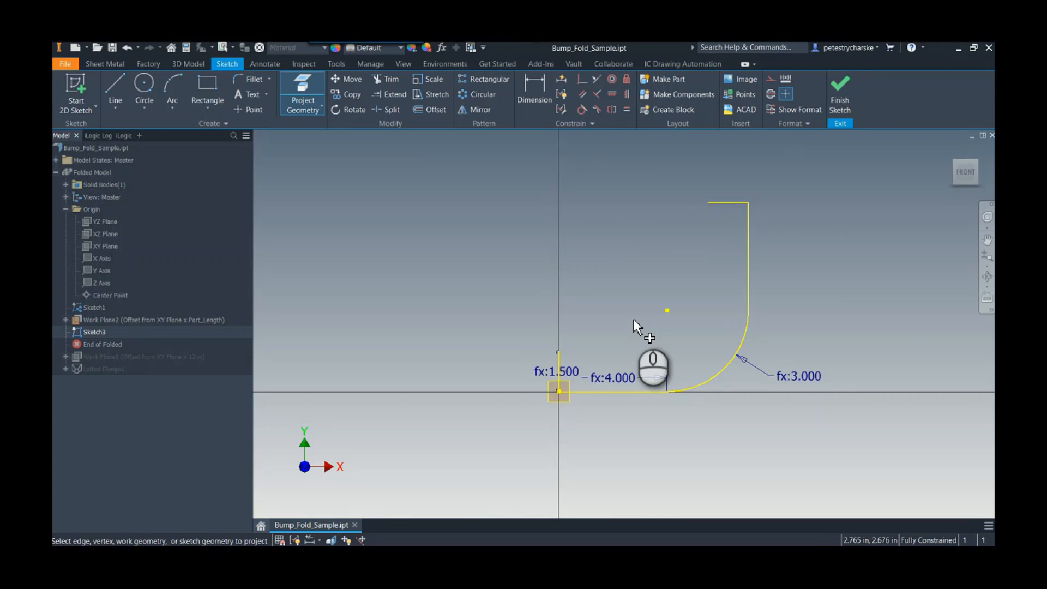
mouse_move(622, 275)
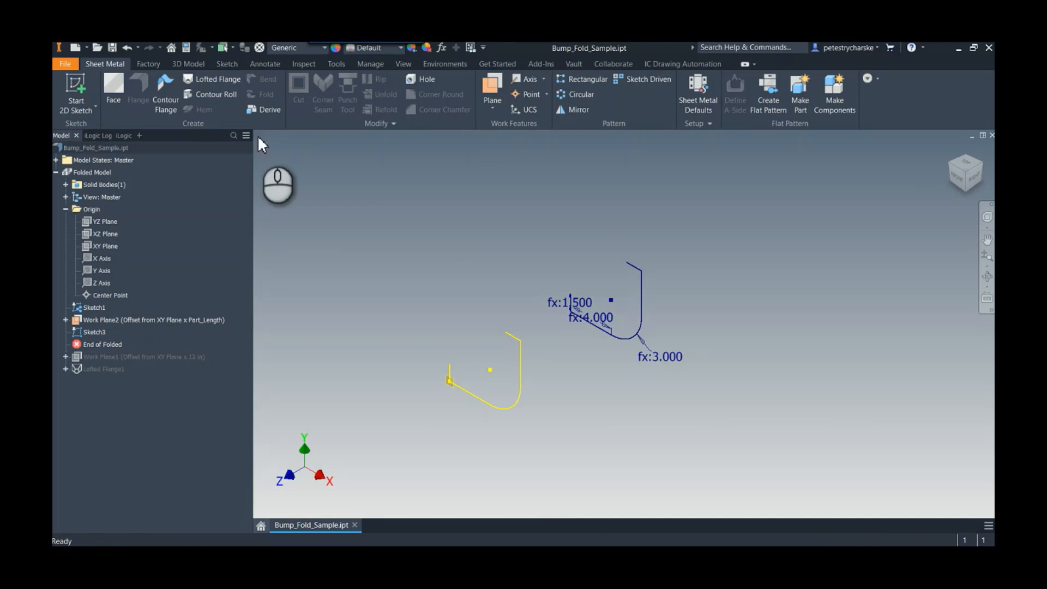
Step: Start a lofted flange and select Sketch1 and Sketch3 as its two profiles
click(214, 79)
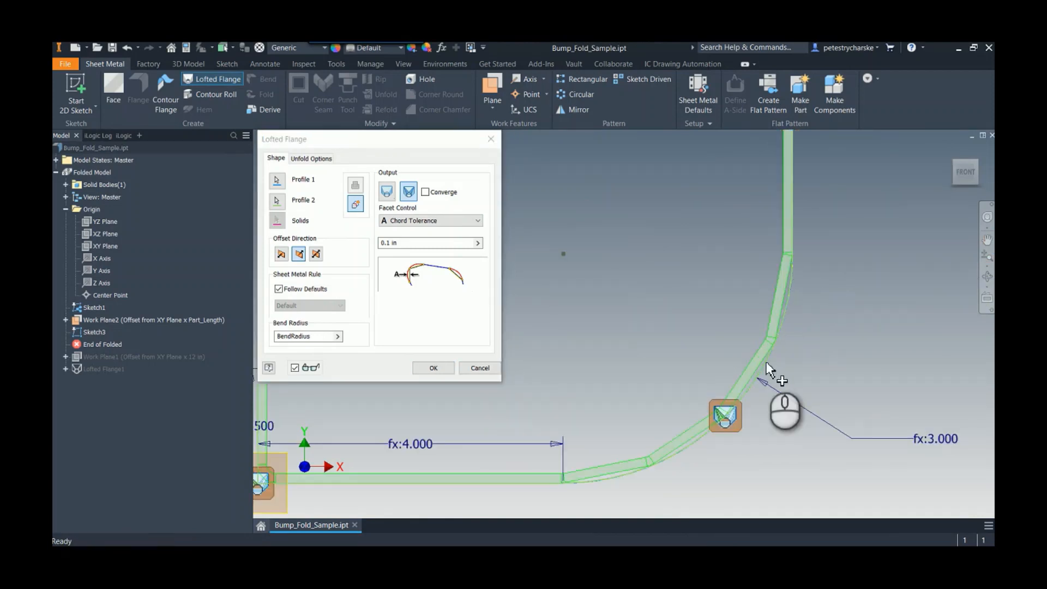
mouse_move(720, 247)
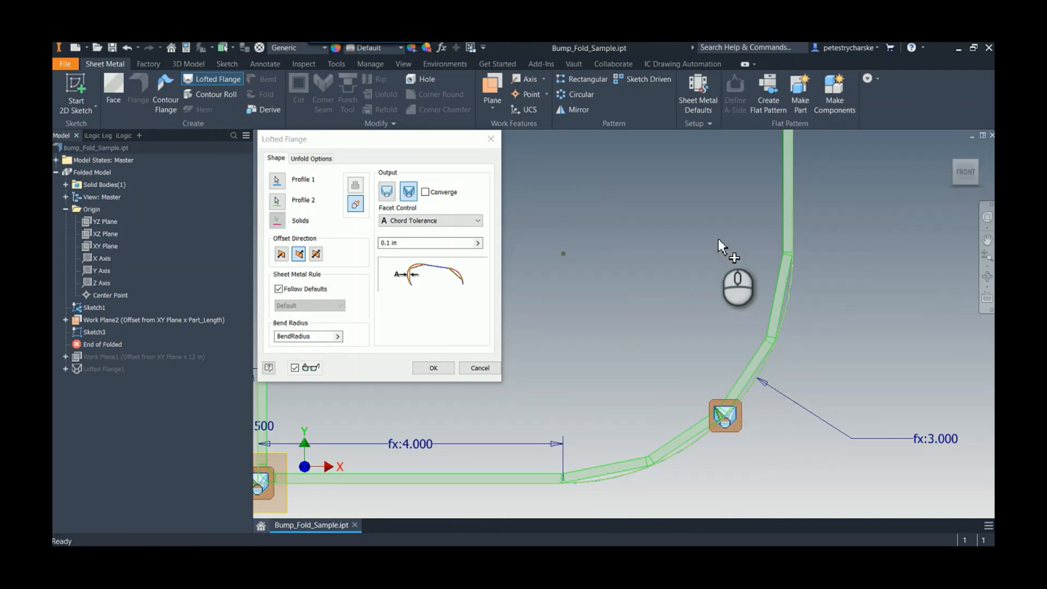
click(386, 192)
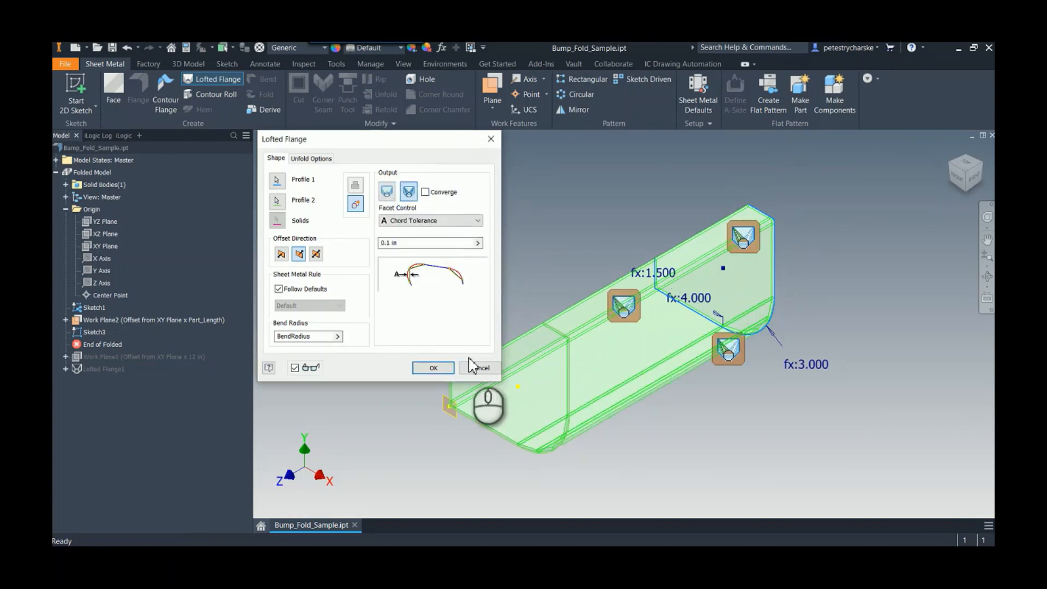
mouse_move(465, 230)
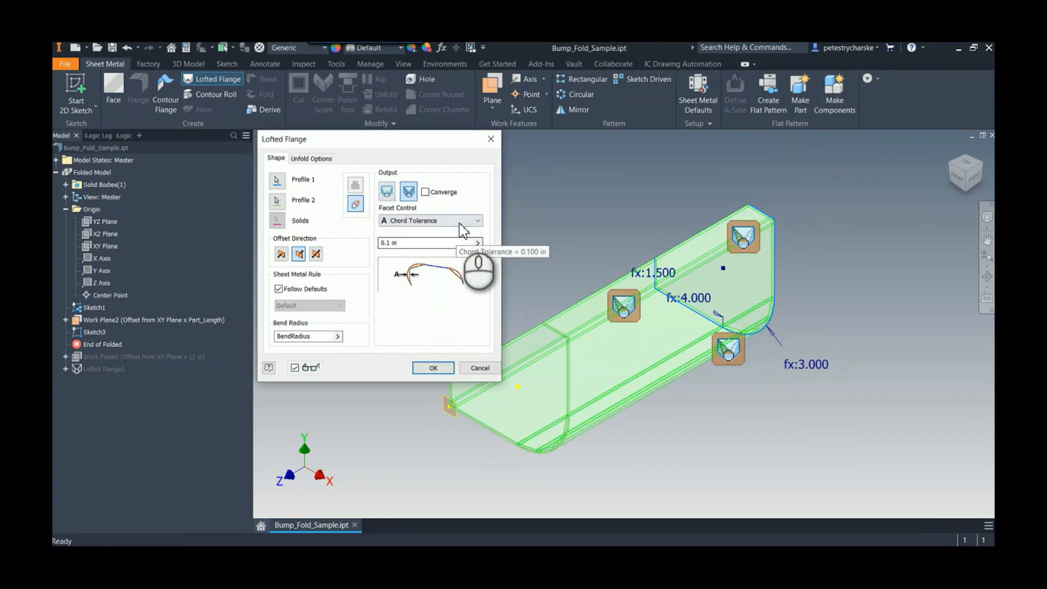
Step: Create the lofted flange with Facet Distance control driven by Segment_Length
click(430, 221)
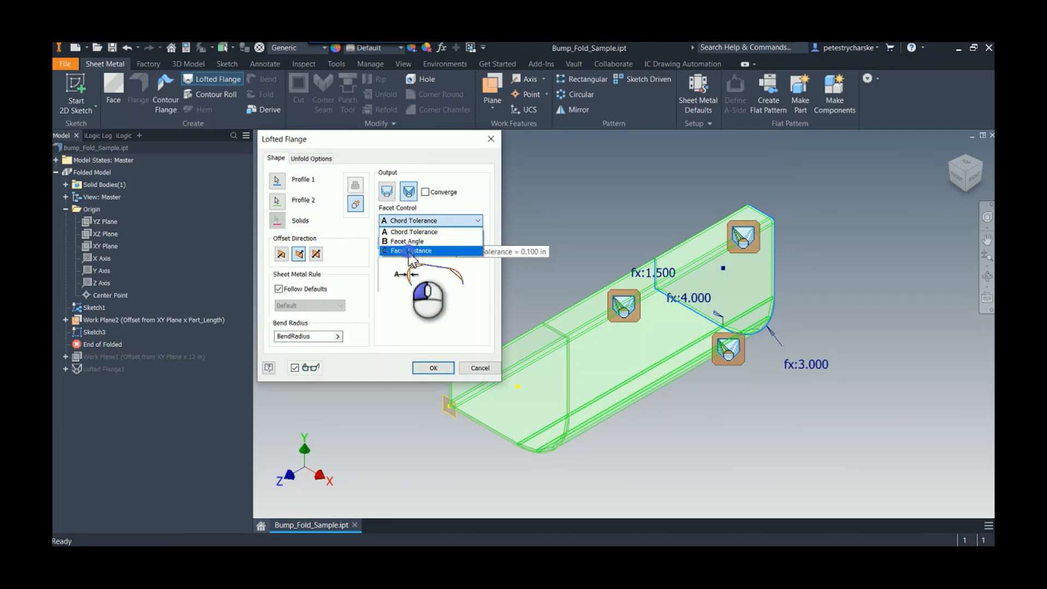
click(409, 251)
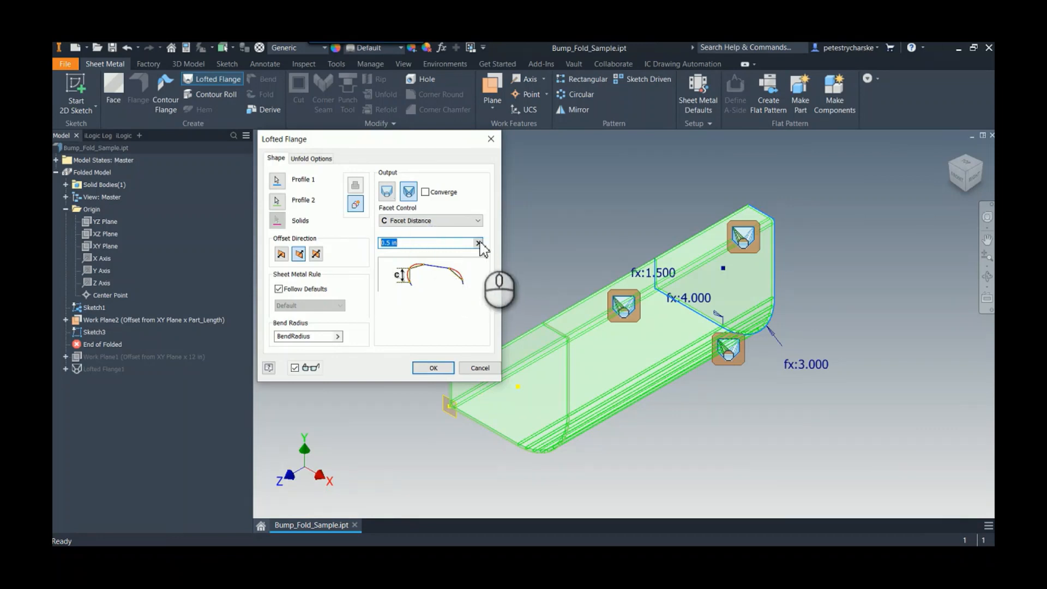
click(477, 242)
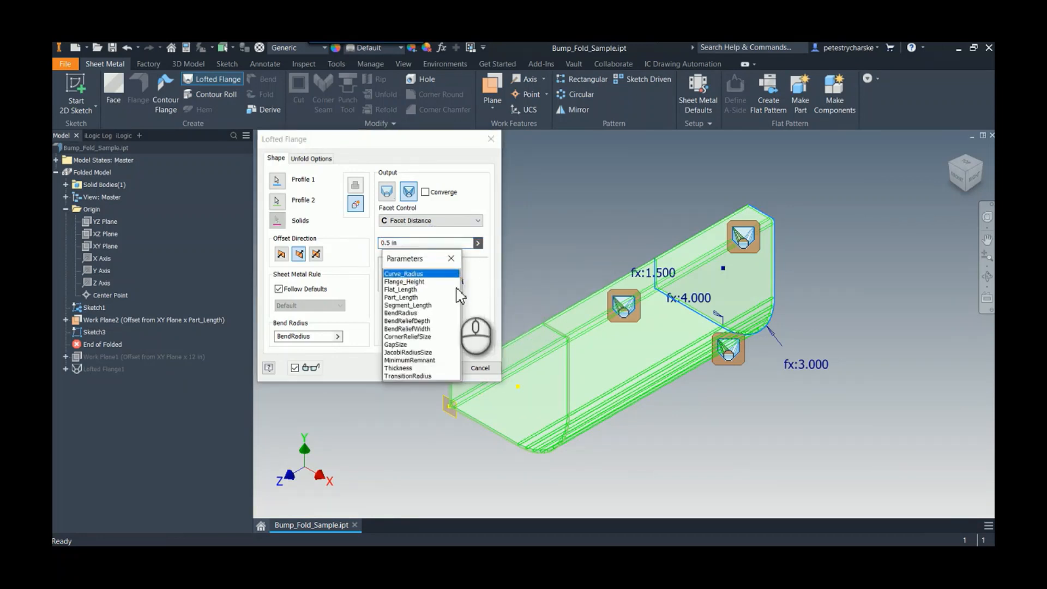
click(407, 306)
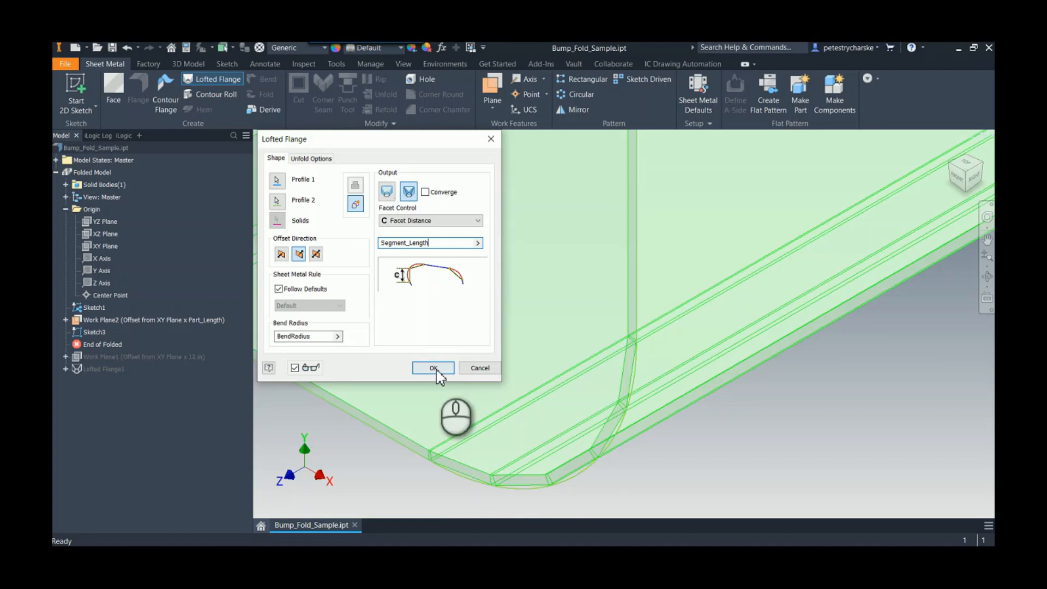
click(433, 368)
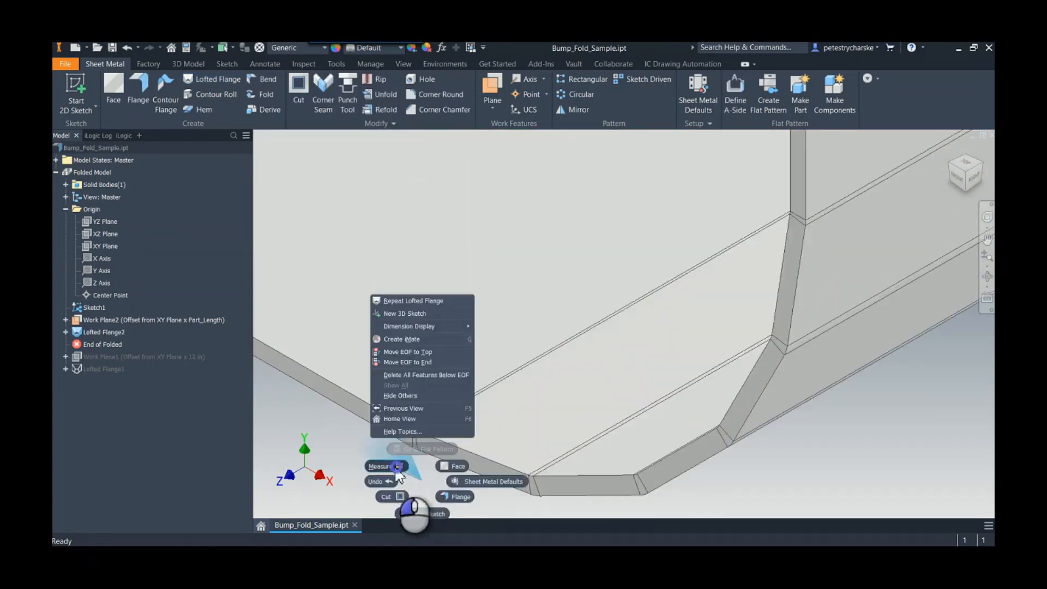
Step: Measure one straight facet edge of the folded curve, about 0.88 in
click(381, 465)
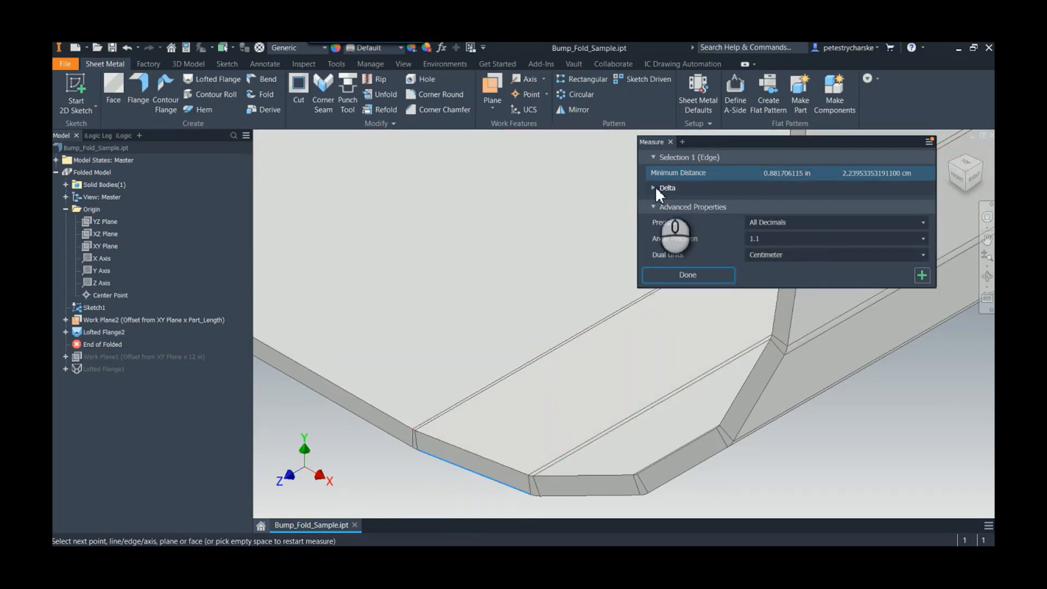
click(654, 187)
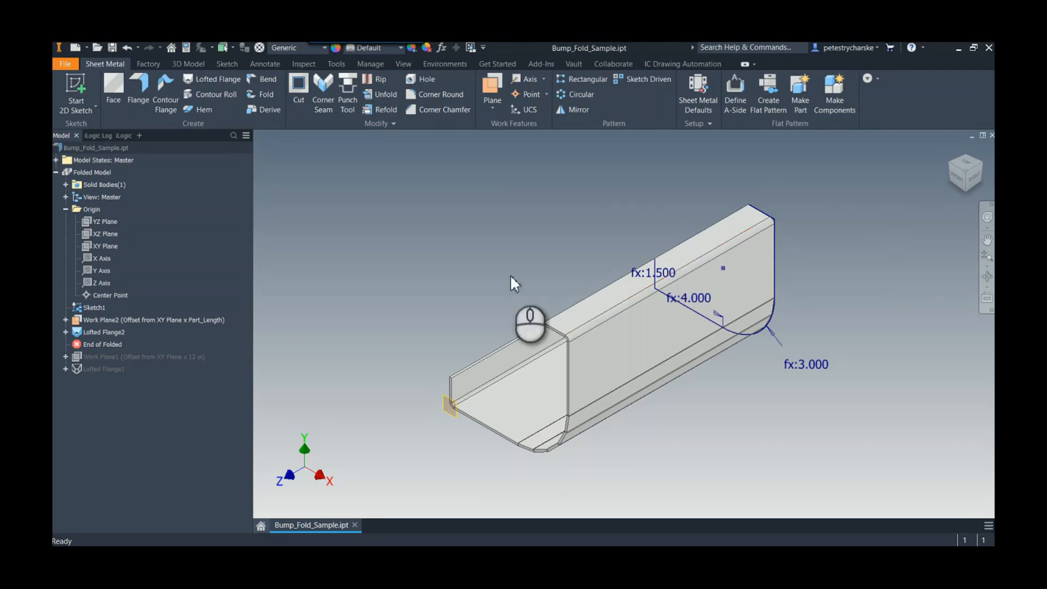
Step: Show the context menu for Sketch1 in the model browser
right_click(94, 307)
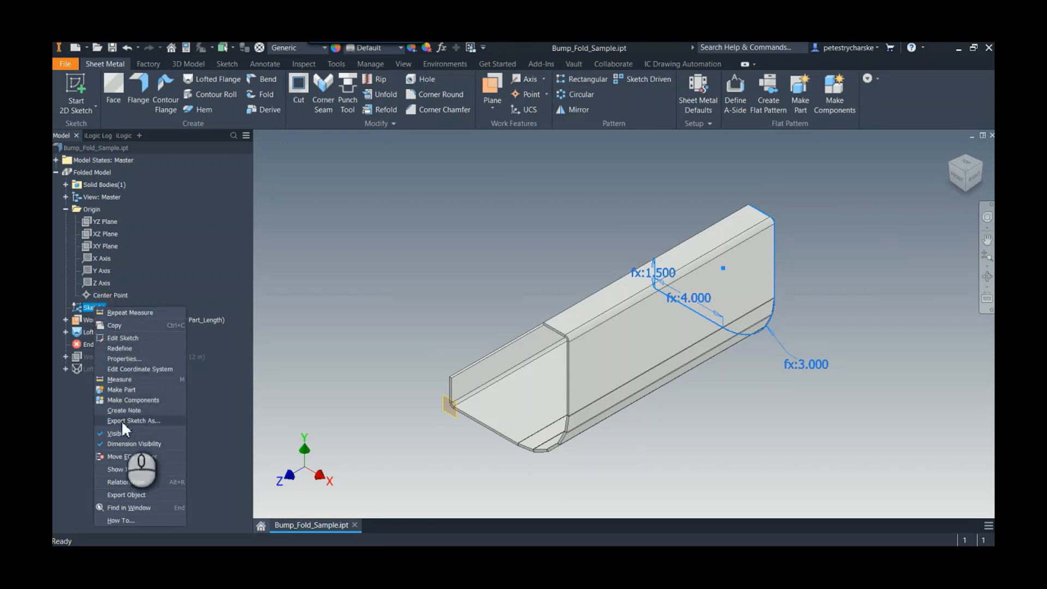